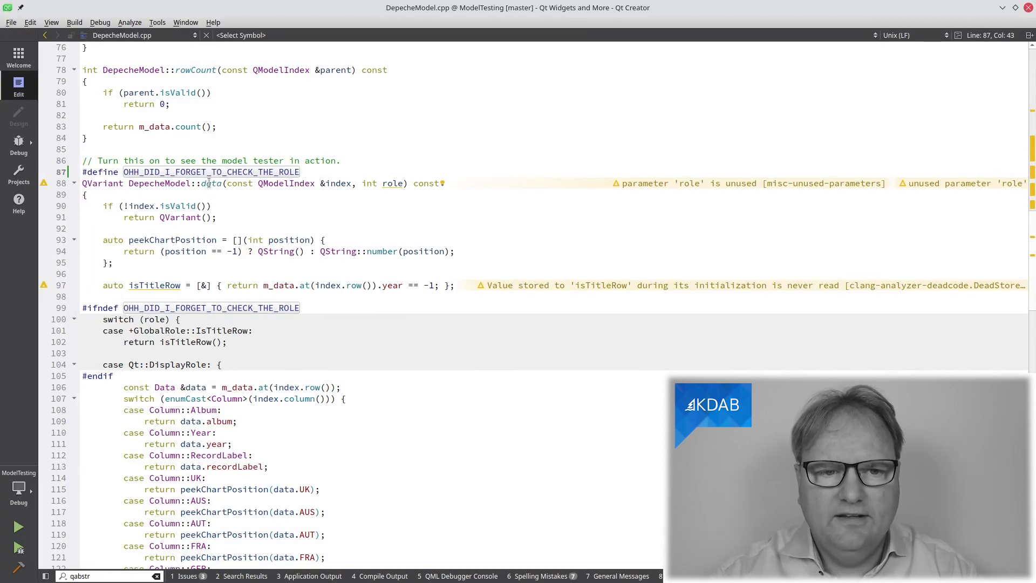
Scroll DepecheModel.cpp with the role-check define enabled before running ModelTesting.
scroll(down, 3)
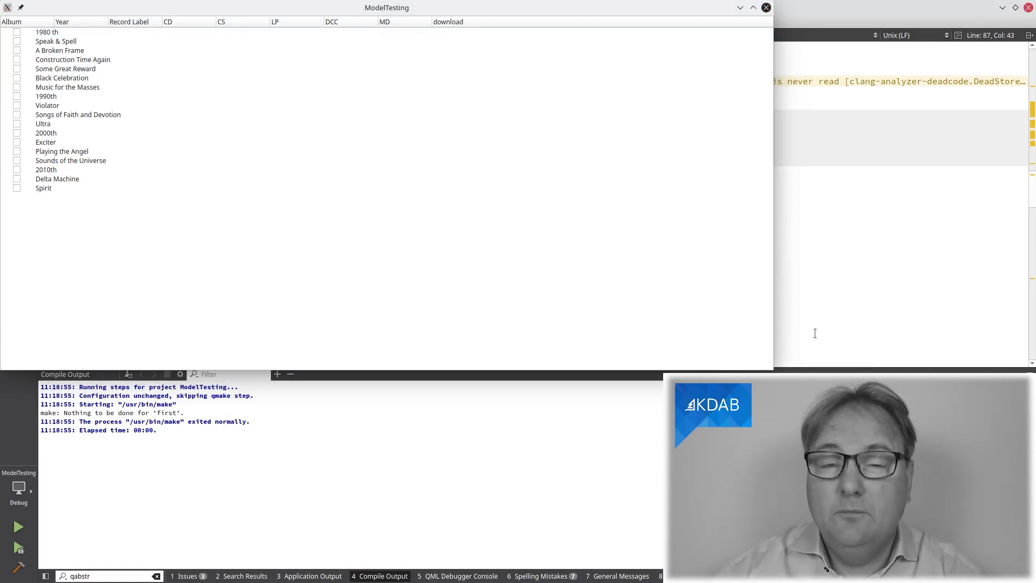
mouse_move(369, 270)
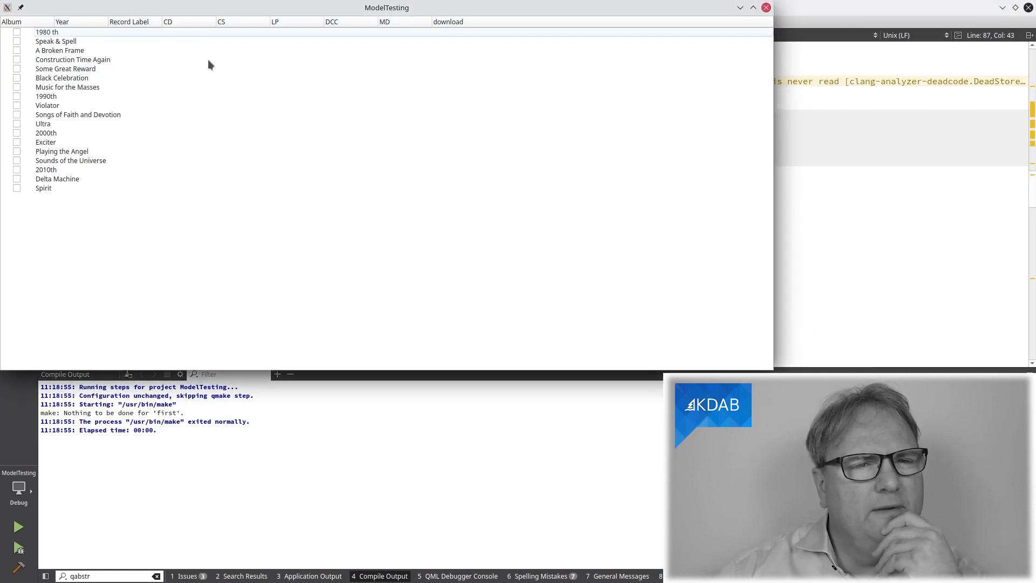
mouse_move(421, 66)
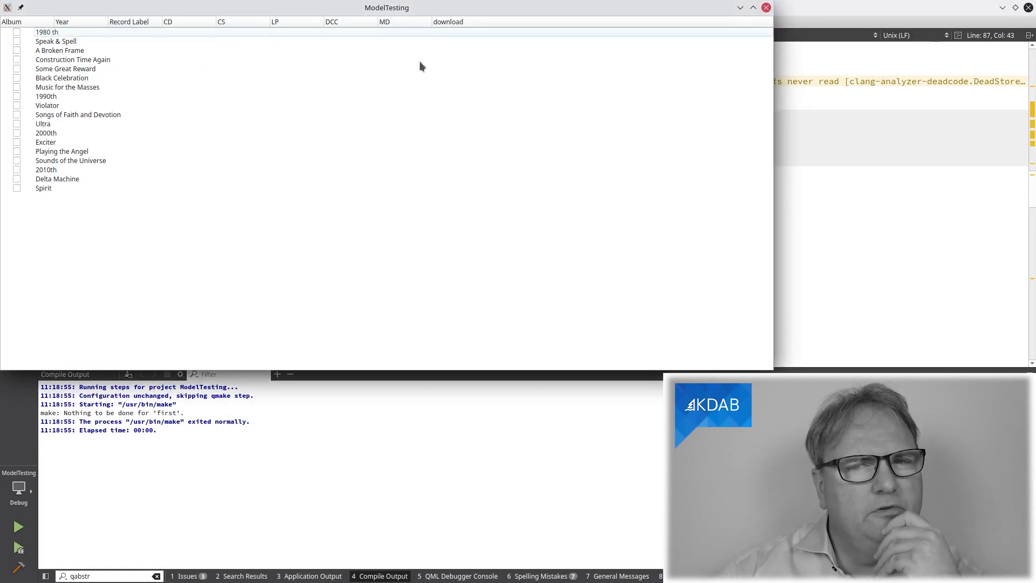
mouse_move(385, 48)
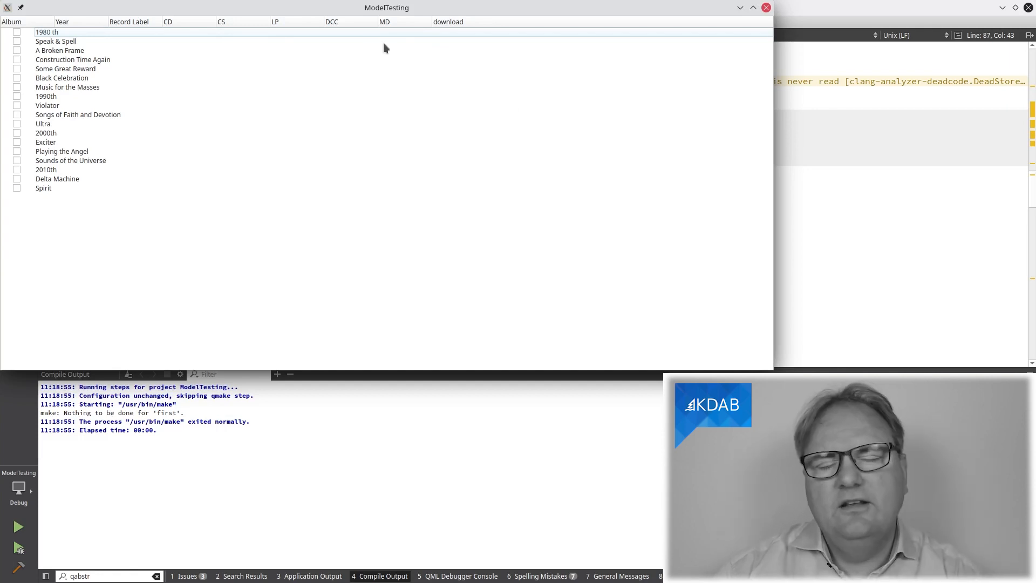
mouse_move(388, 53)
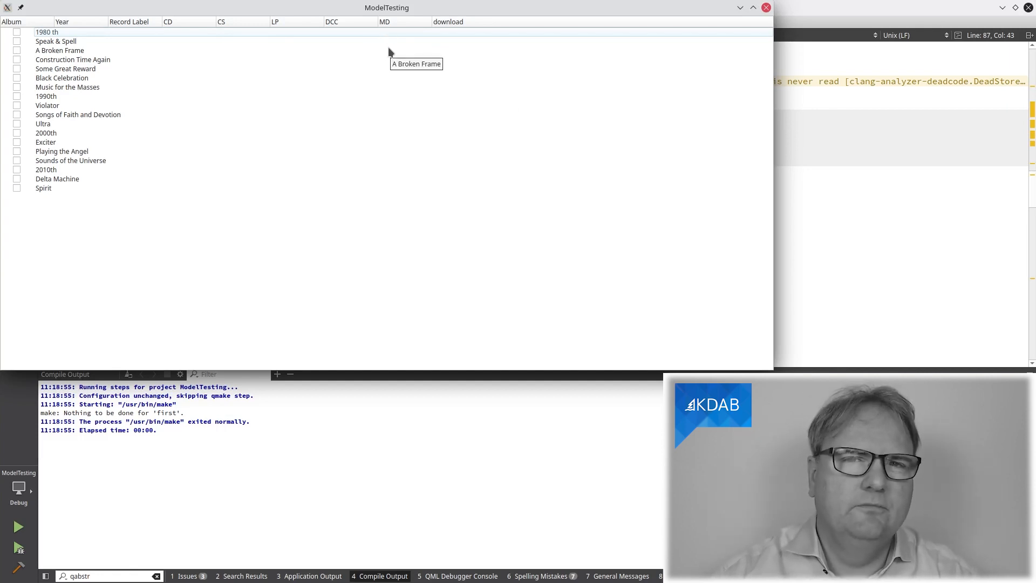
mouse_move(386, 53)
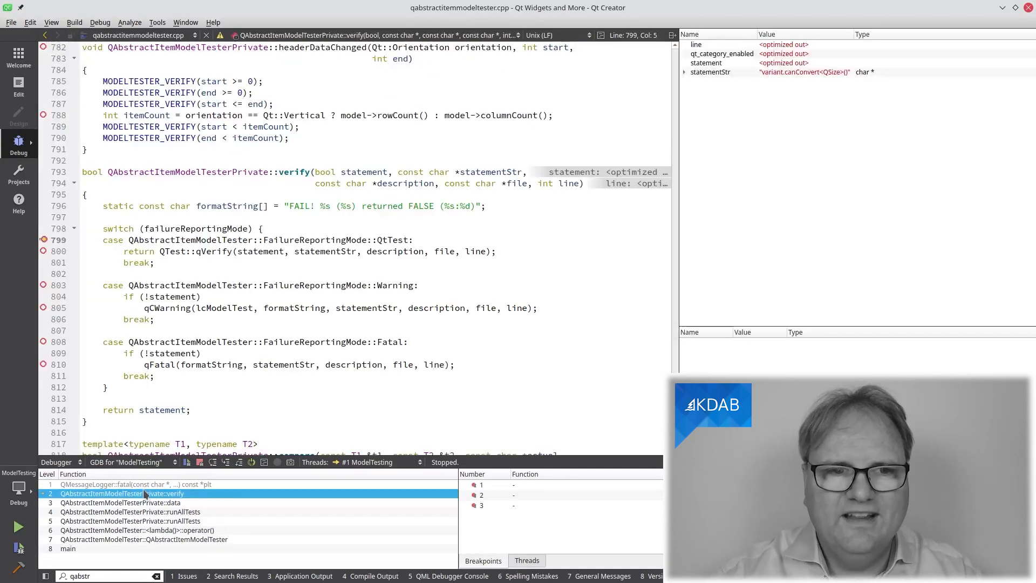
mouse_move(118, 494)
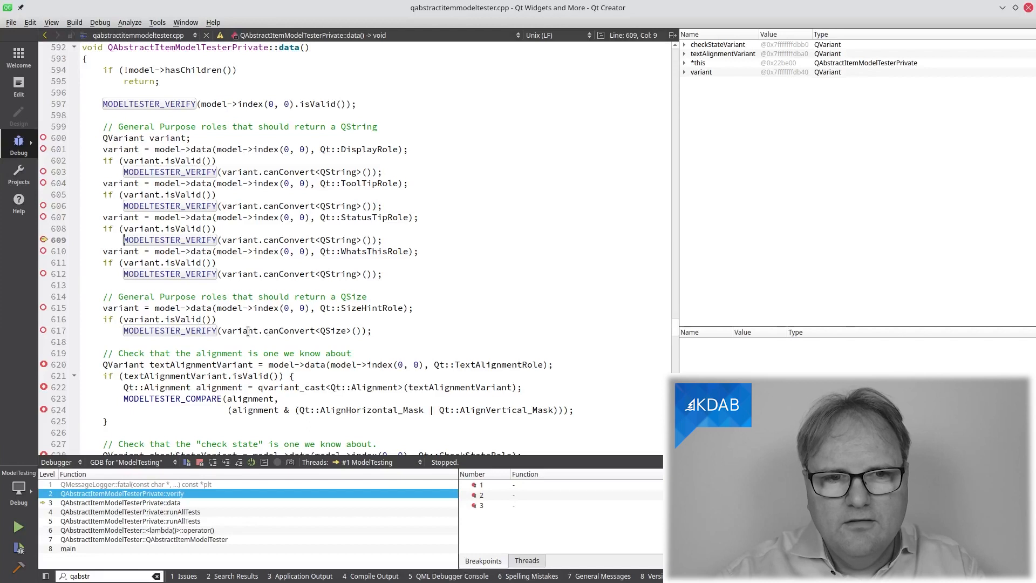
mouse_move(238, 322)
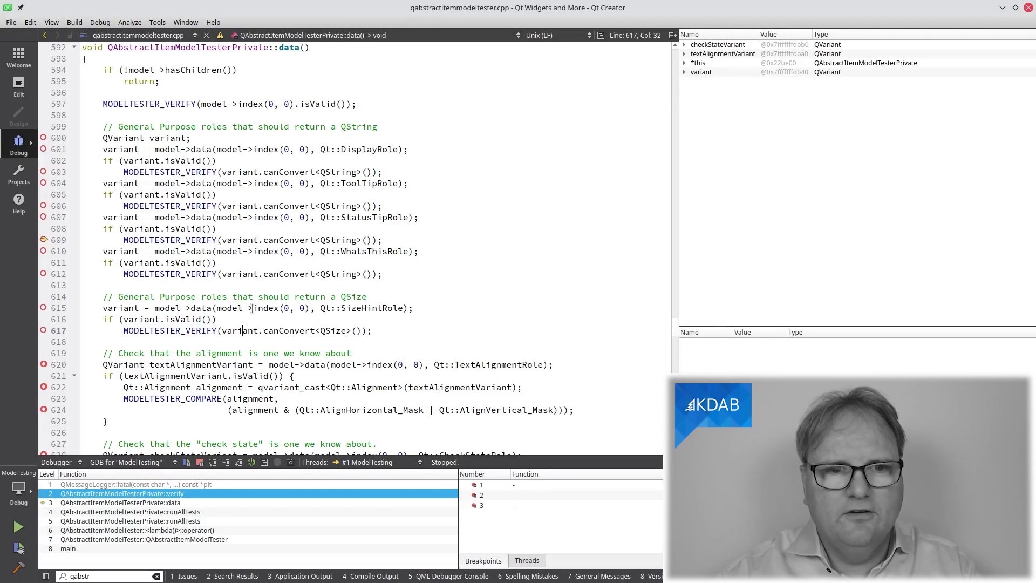
click(202, 308)
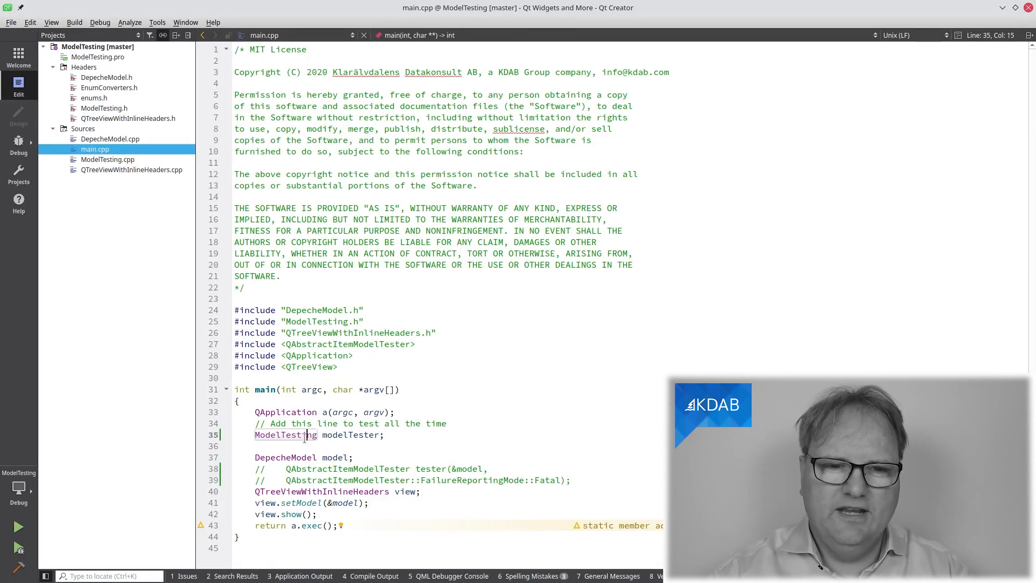
Select ModelTesting.h in the Projects tree to view the ModelTesting class declarations.
click(104, 108)
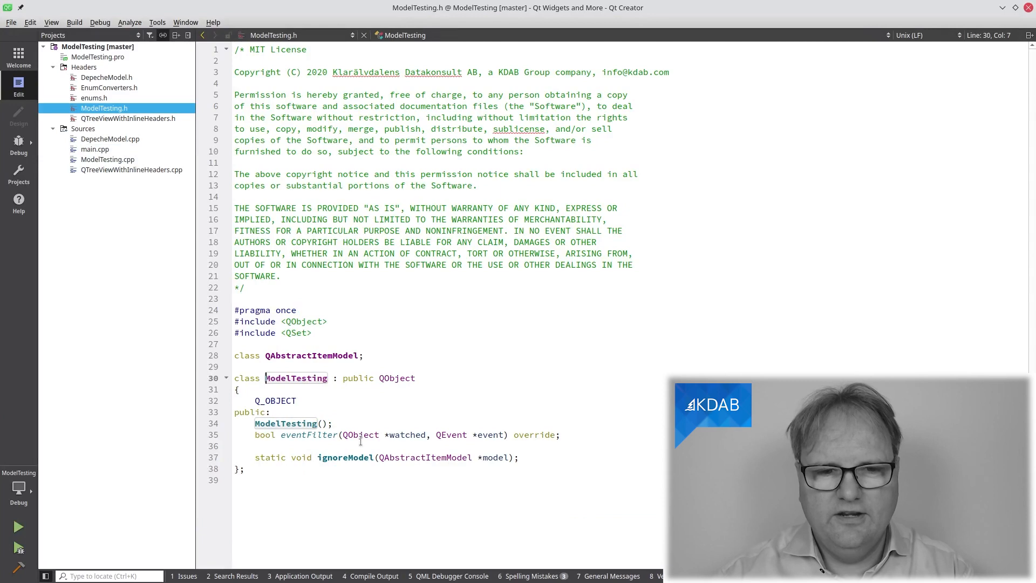
Open ModelTesting.cpp and scroll through the qwam_addObject hook and constructor.
click(107, 159)
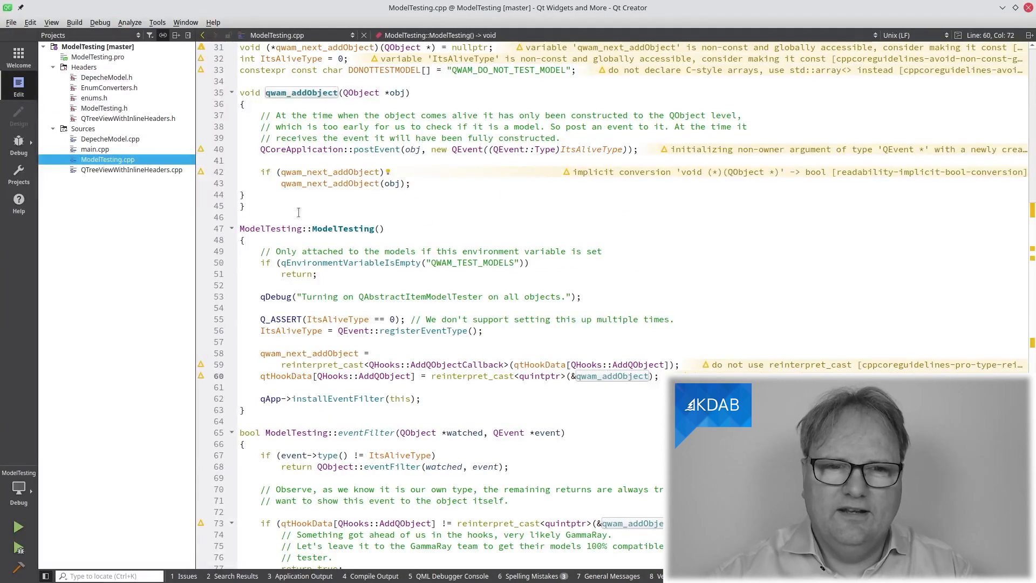
mouse_move(271, 268)
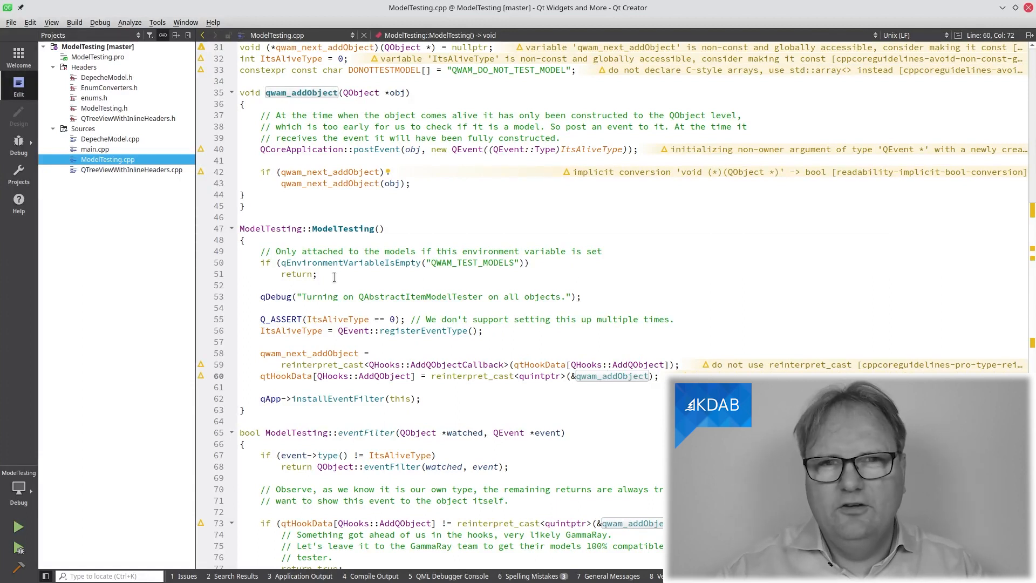
mouse_move(320, 272)
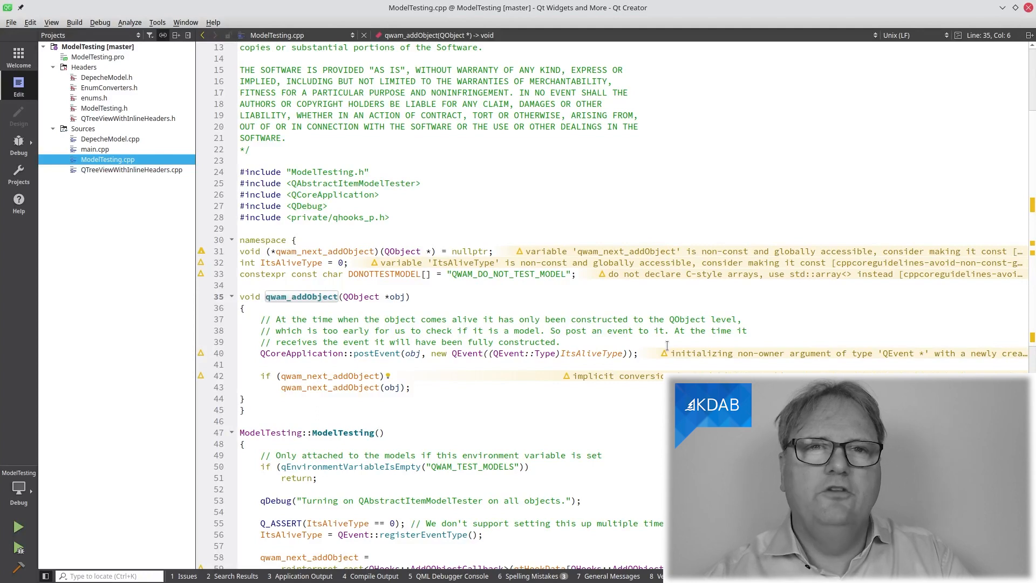
scroll(down, 3)
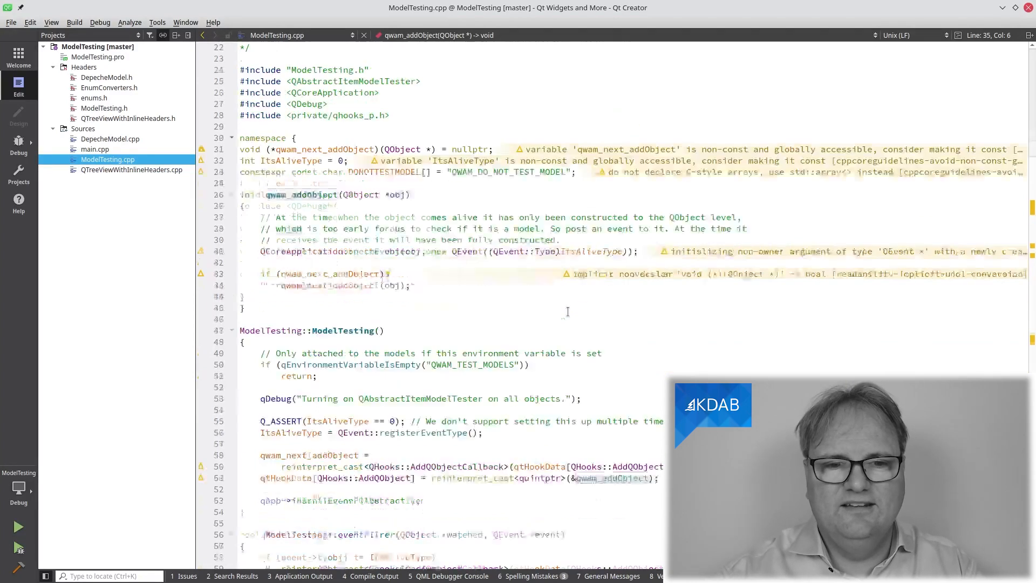
scroll(down, 3)
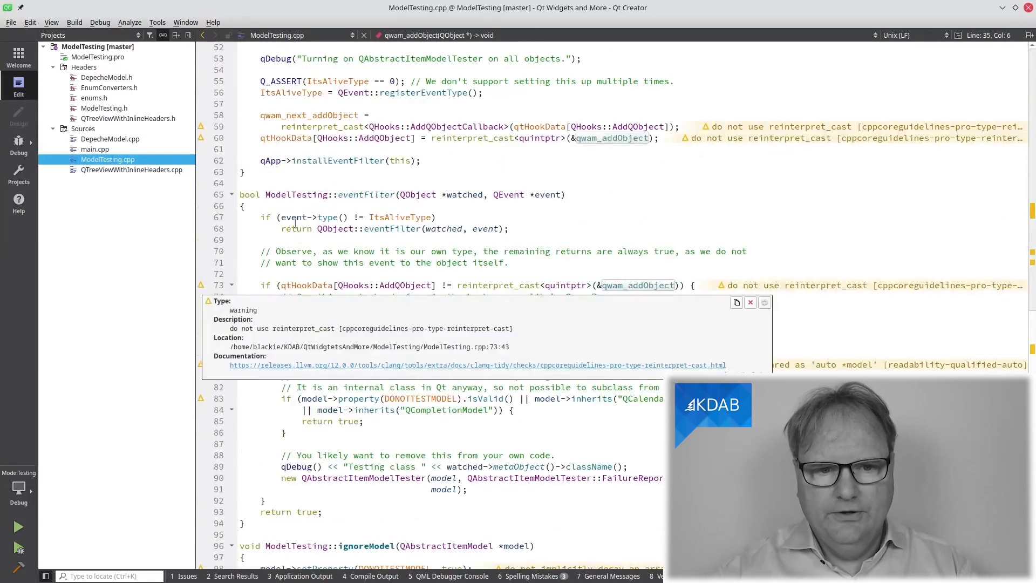
click(750, 302)
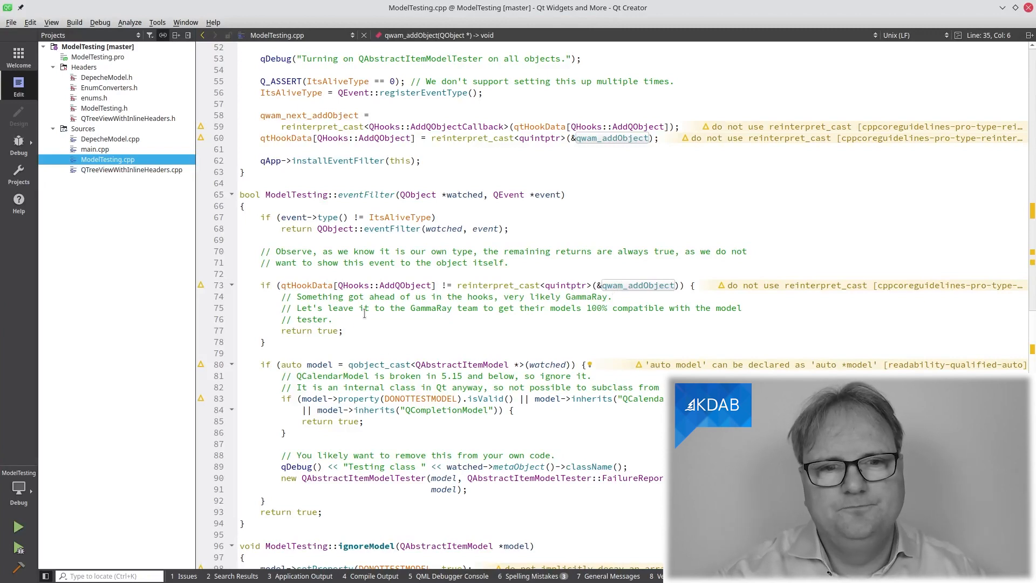
scroll(down, 3)
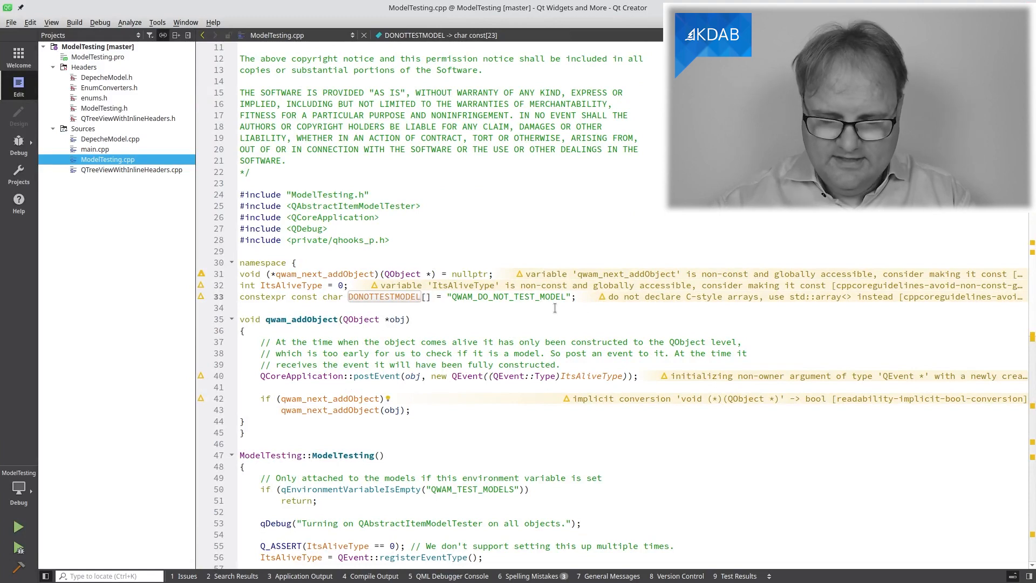
scroll(down, 3)
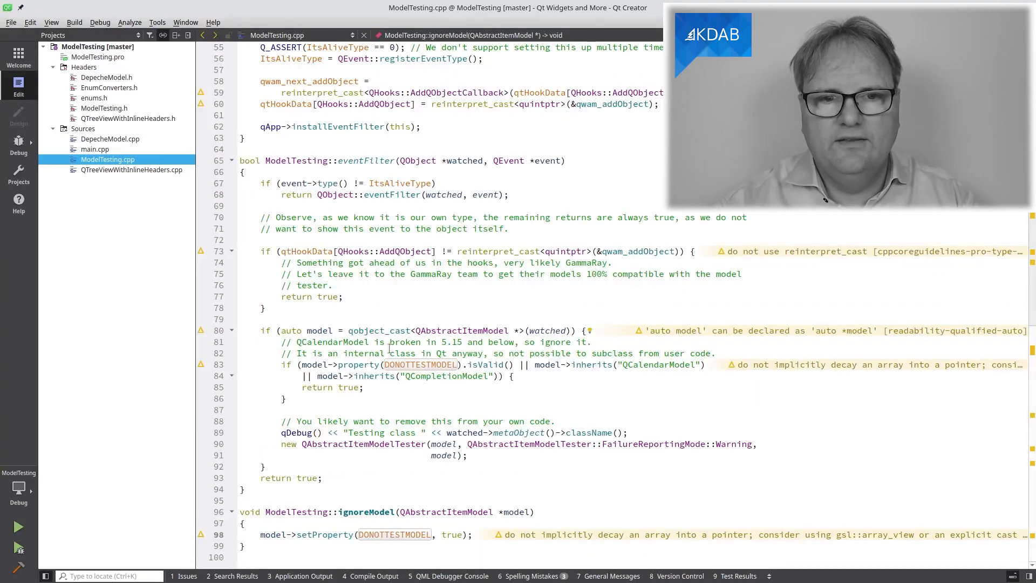